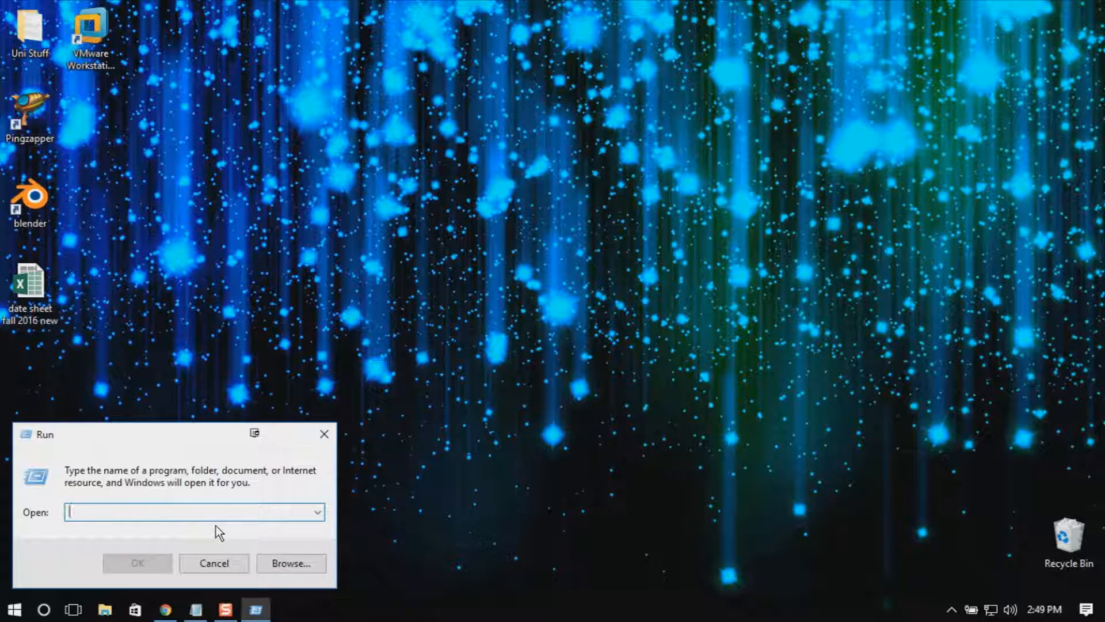
Launch netplwiz from the Run box to reach the User Accounts window.
{"action": "type", "text": "netplwiz"}
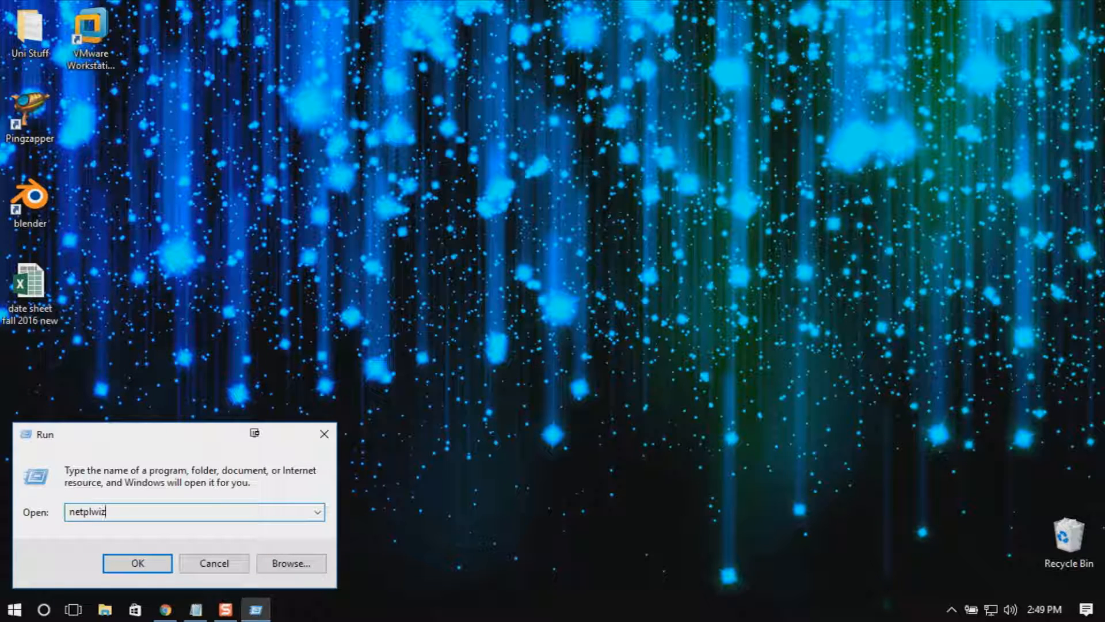
{"action": "left_click", "coordinate": [137, 563]}
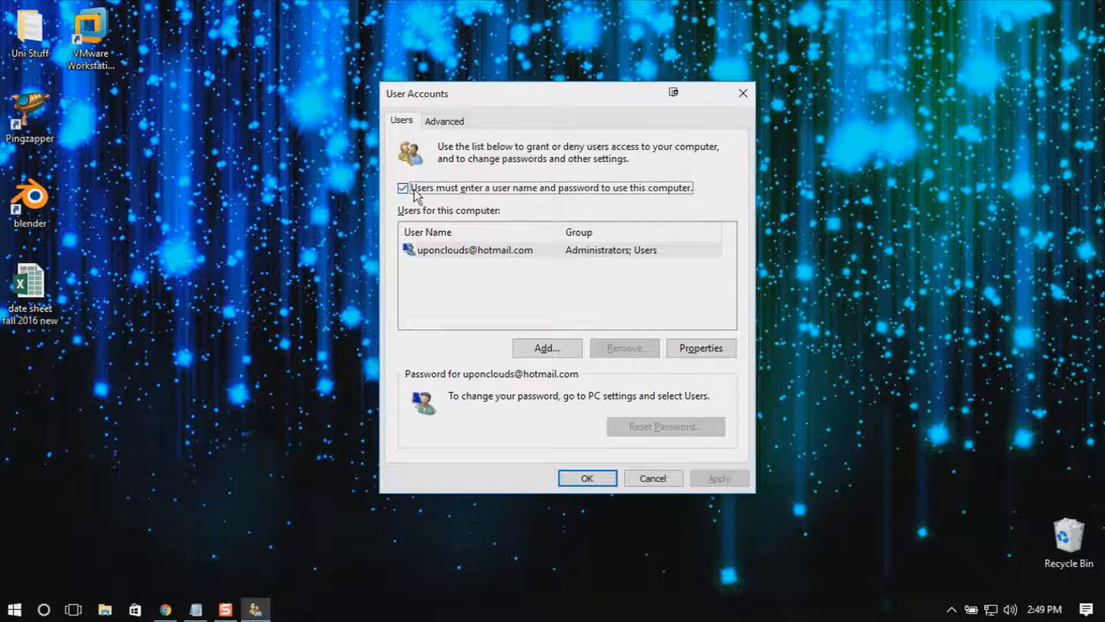
Uncheck 'Users must enter a user name and password to use this computer'.
{"action": "left_click", "coordinate": [404, 187]}
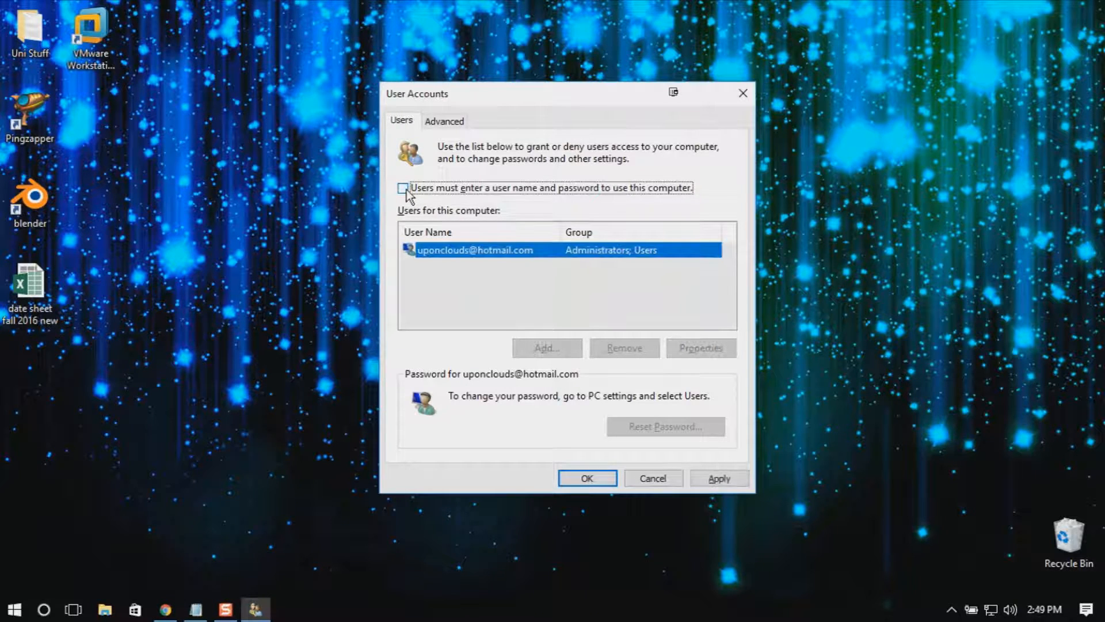
Apply the change to bring up the 'Automatically sign in' password prompt.
{"action": "left_click", "coordinate": [403, 187]}
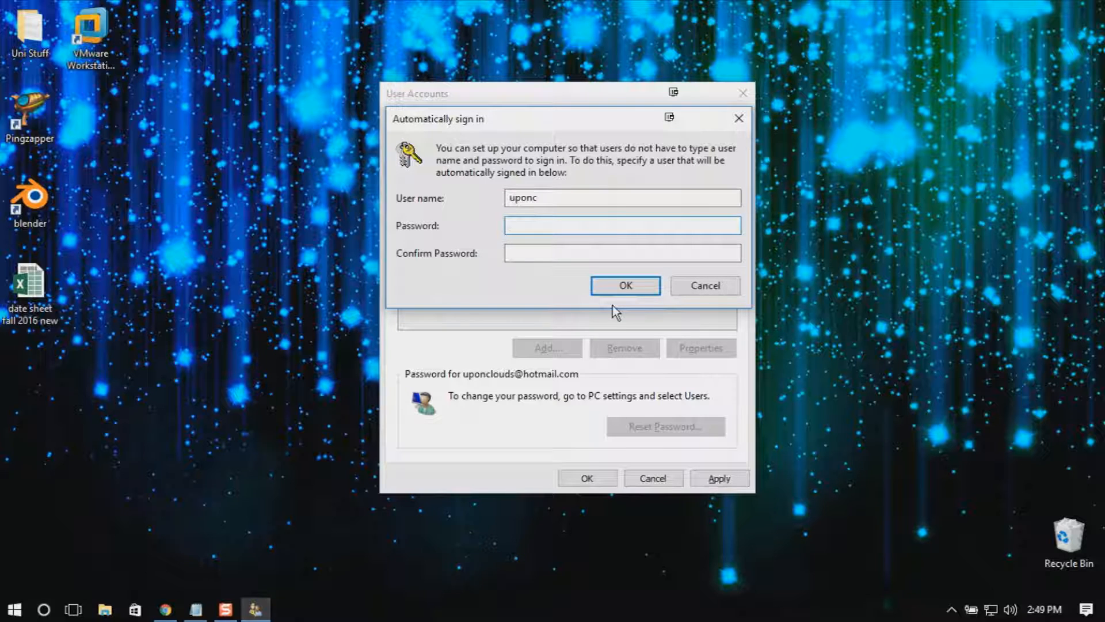
{"action": "left_click", "coordinate": [621, 224]}
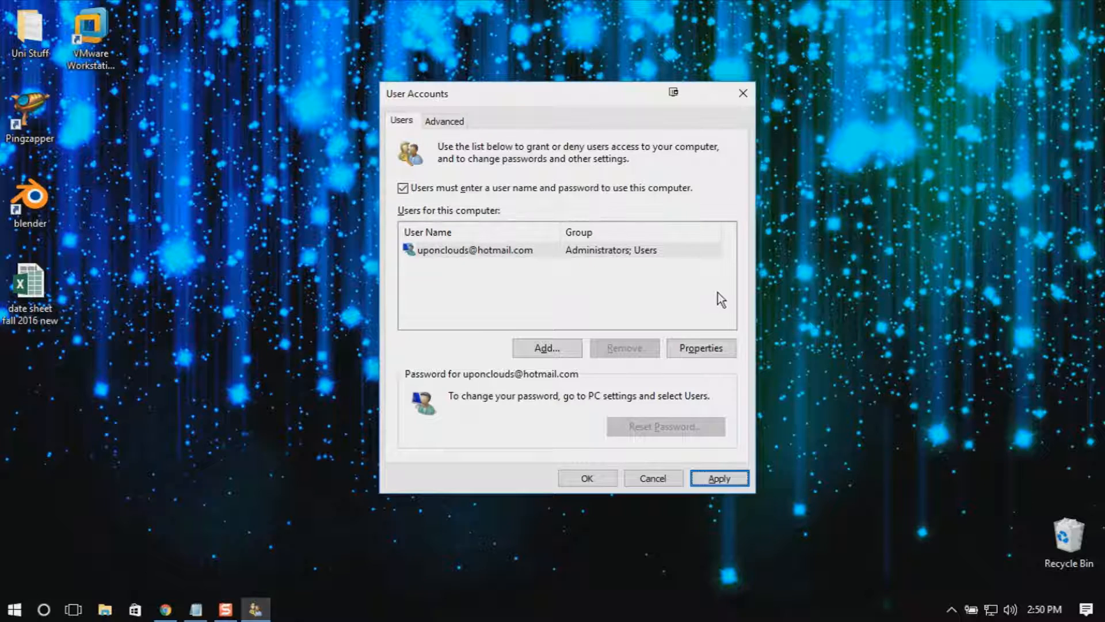
{"action": "mouse_move", "coordinate": [676, 502]}
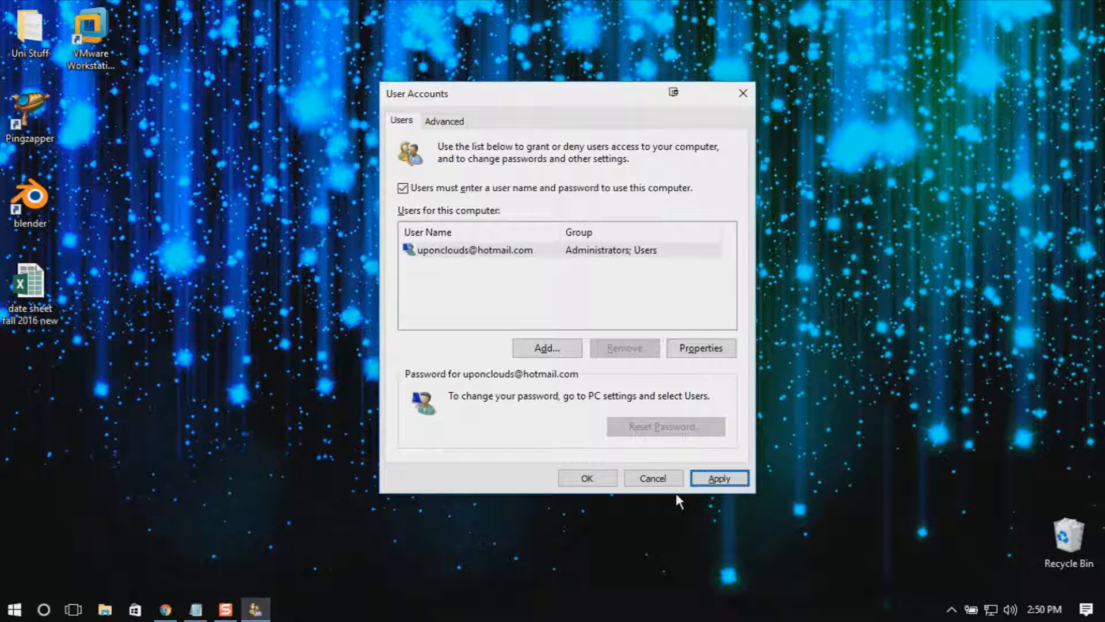